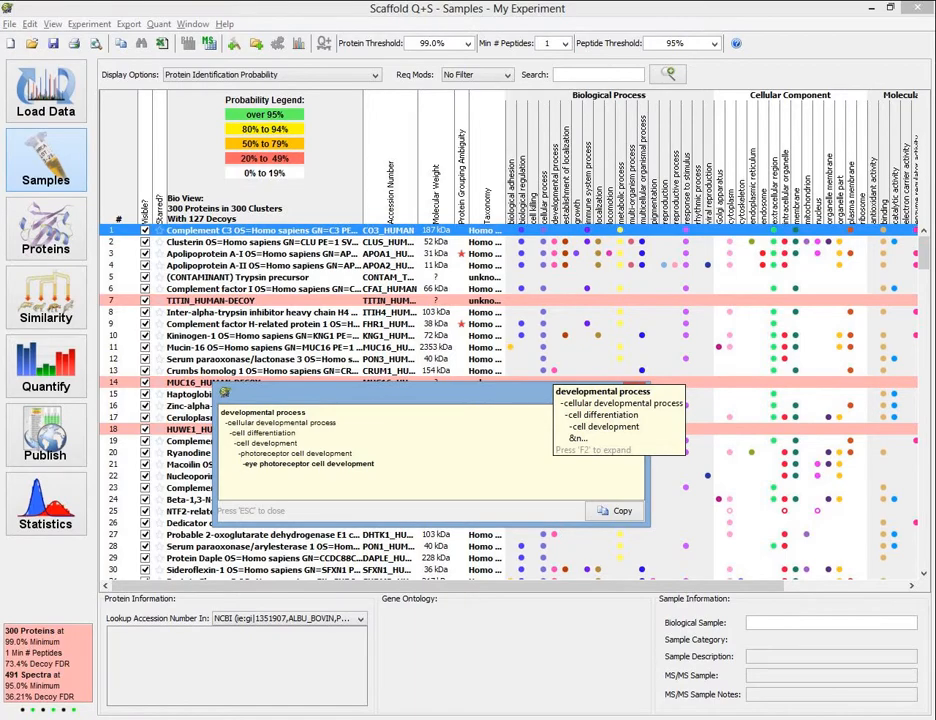
# - Leave the sample results and bring up the Load Data wizard at its load-and-analyze step
pyautogui.click(44, 368)
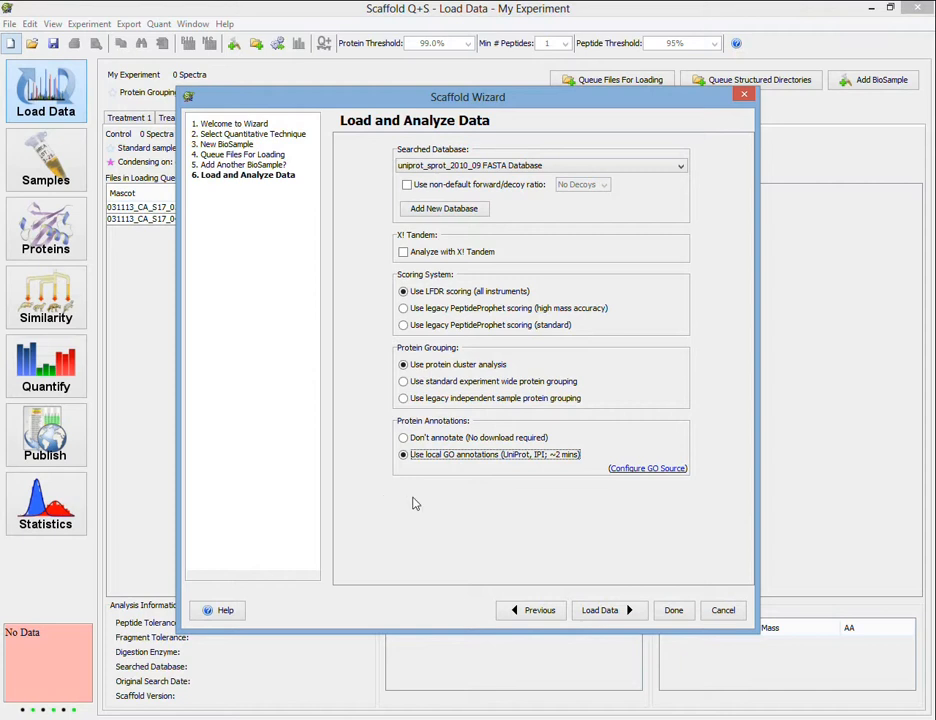
pyautogui.moveTo(576, 458)
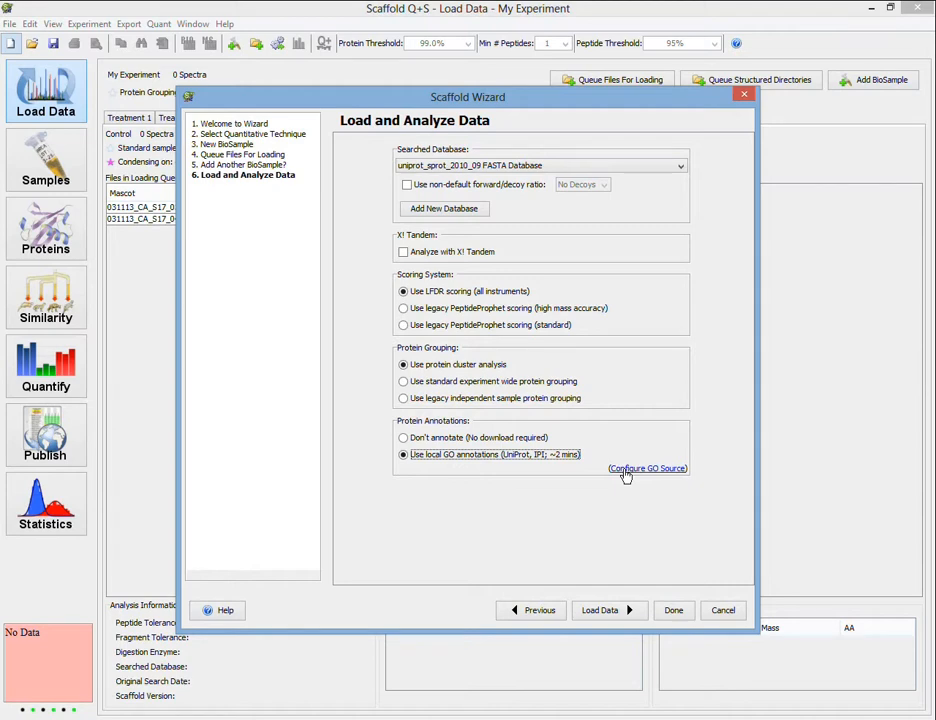
# - Bring up the GO annotation source configuration via Configure GO Source
pyautogui.click(648, 468)
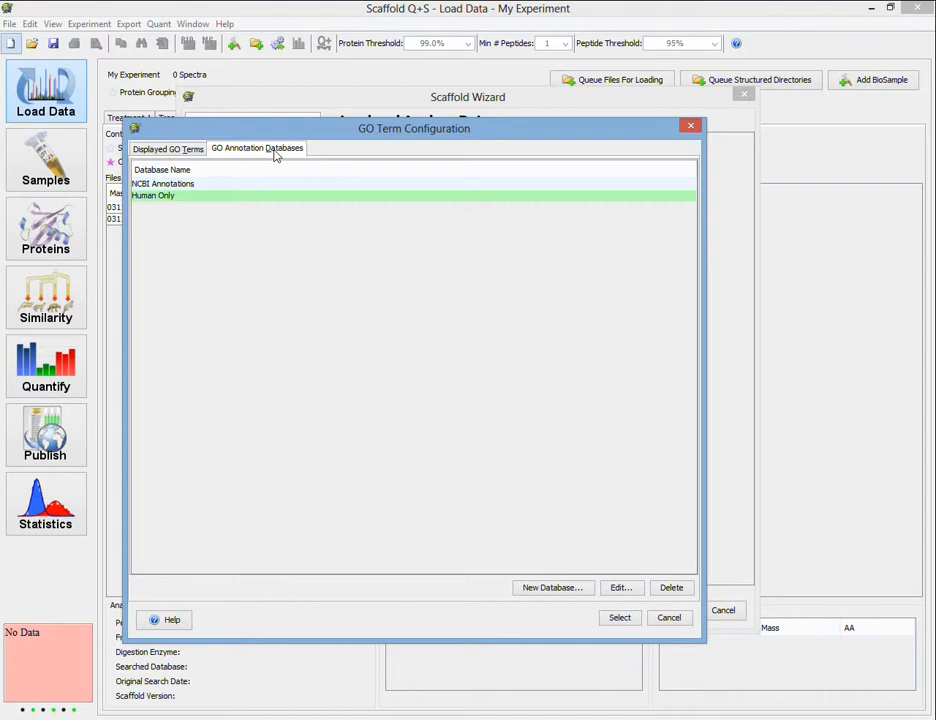
pyautogui.moveTo(262, 188)
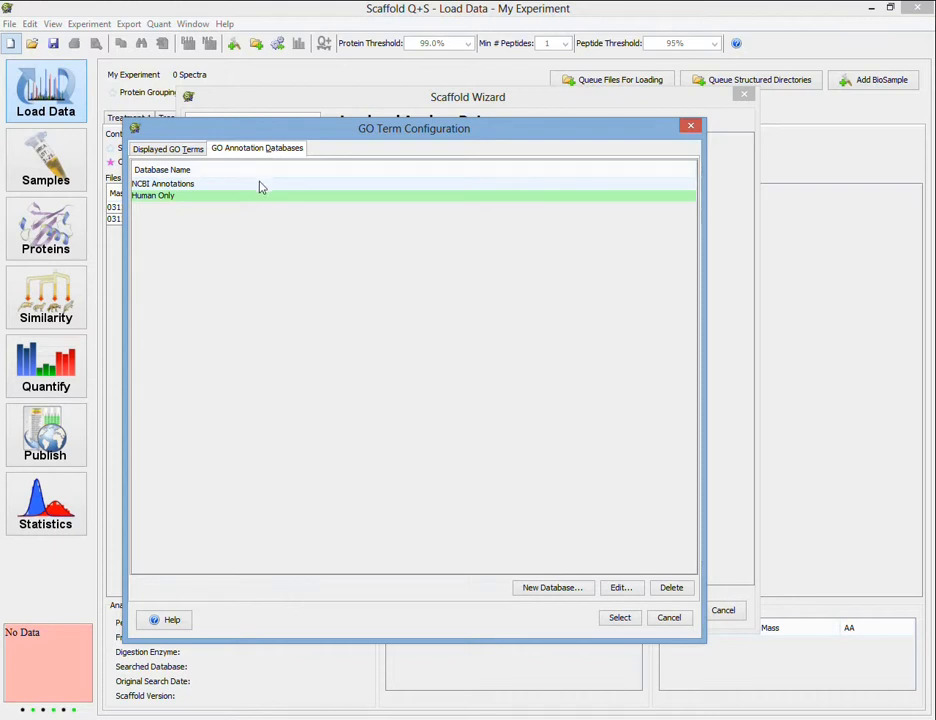
# - Choose the Human Only annotation database and start adding a new GO annotation database
pyautogui.click(262, 196)
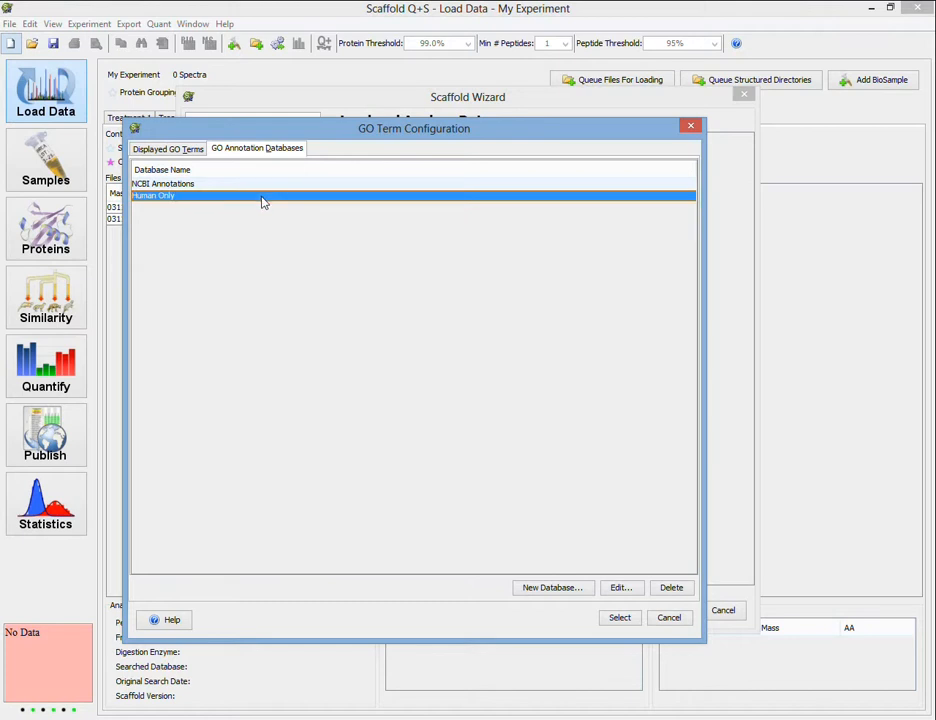
pyautogui.moveTo(464, 458)
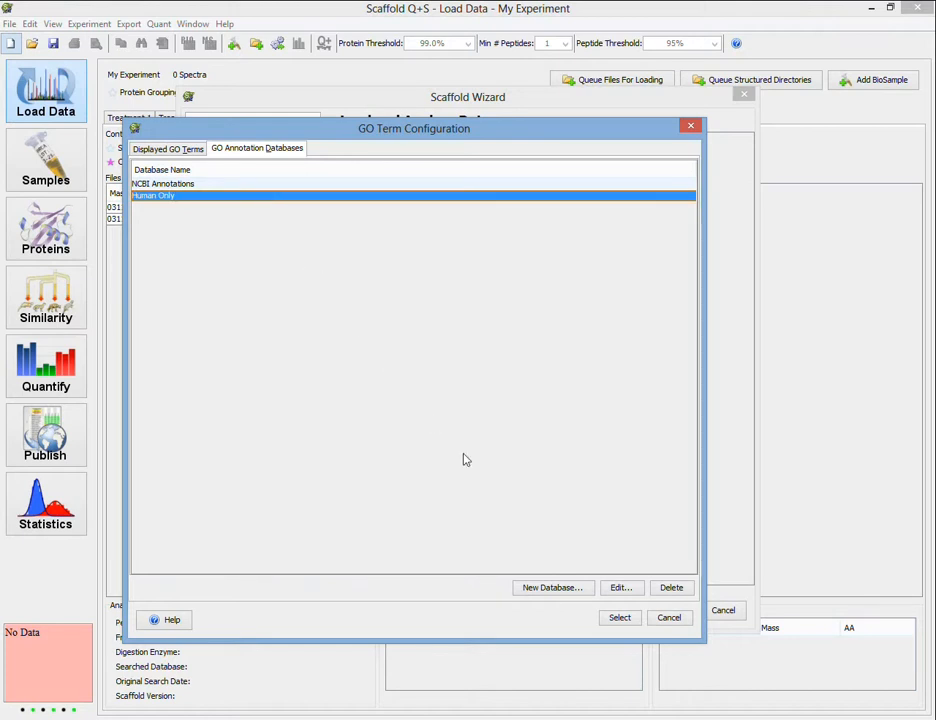
pyautogui.click(552, 588)
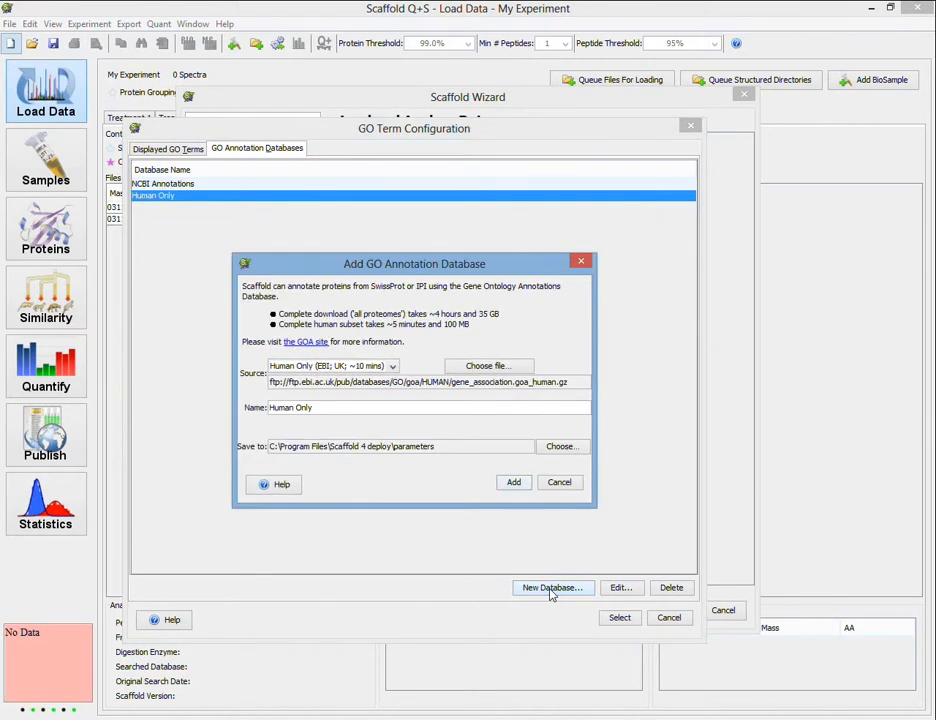
pyautogui.moveTo(416, 402)
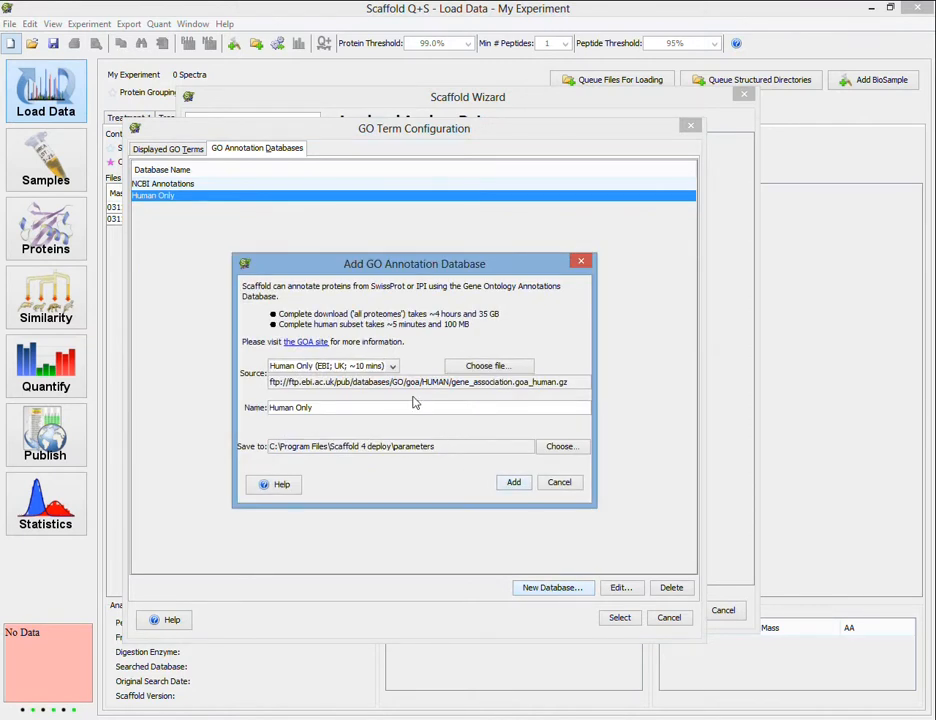
pyautogui.moveTo(398, 376)
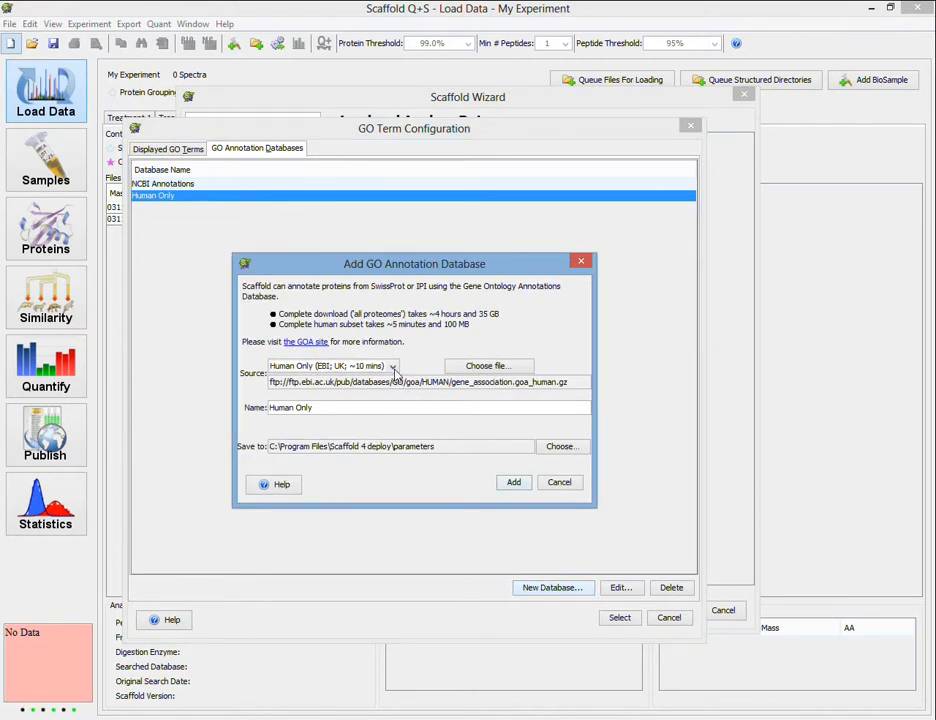
# - Keep Human Only (EBI, UK) as the source, close the add-database window and show the Displayed GO Terms list
pyautogui.click(392, 366)
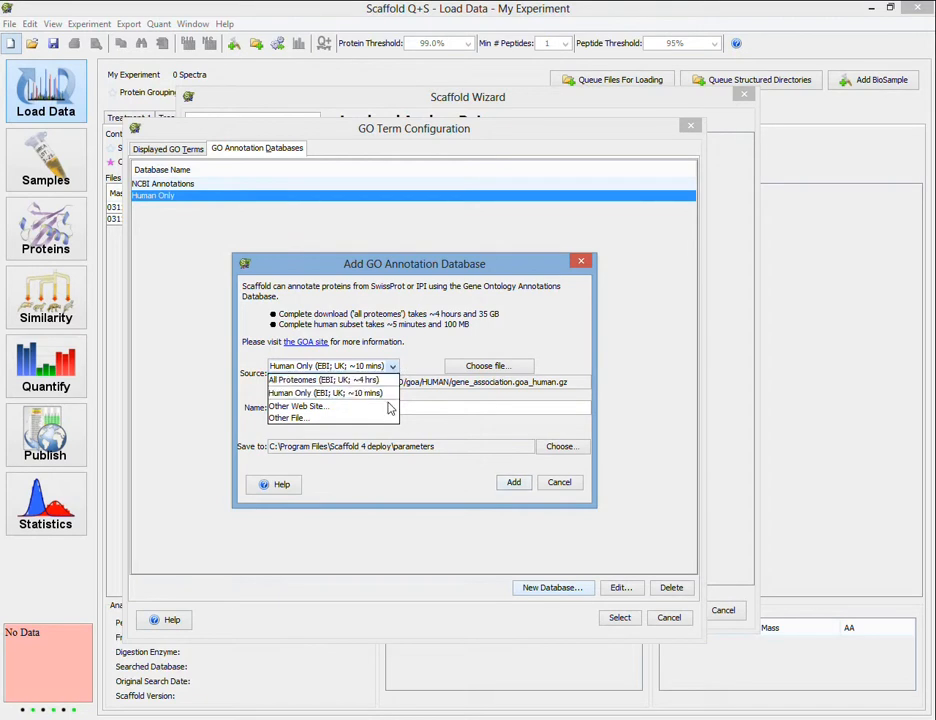
pyautogui.click(324, 392)
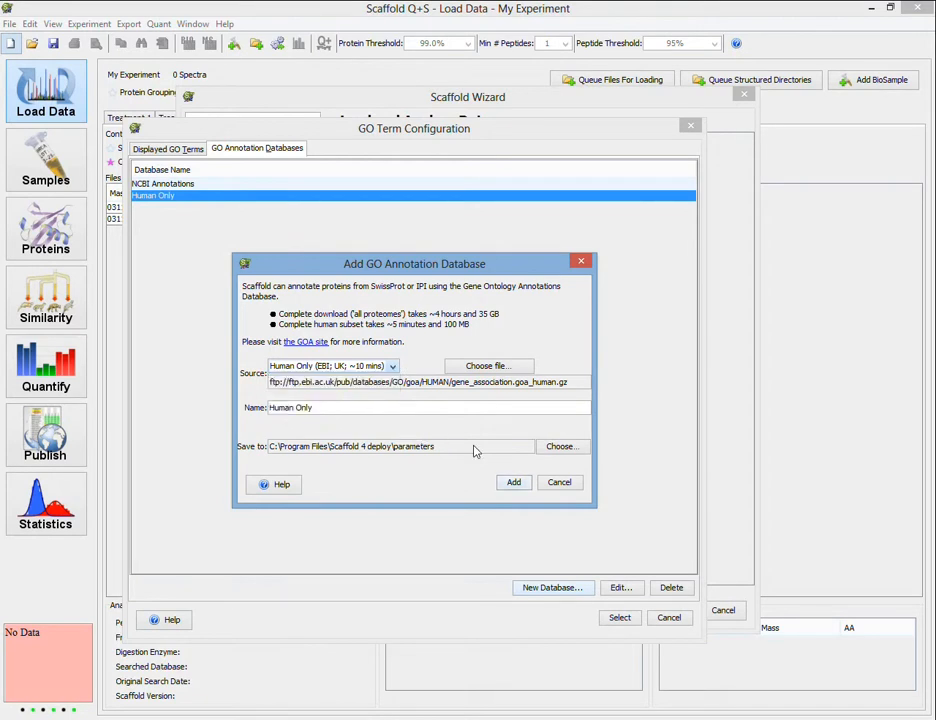
pyautogui.click(560, 482)
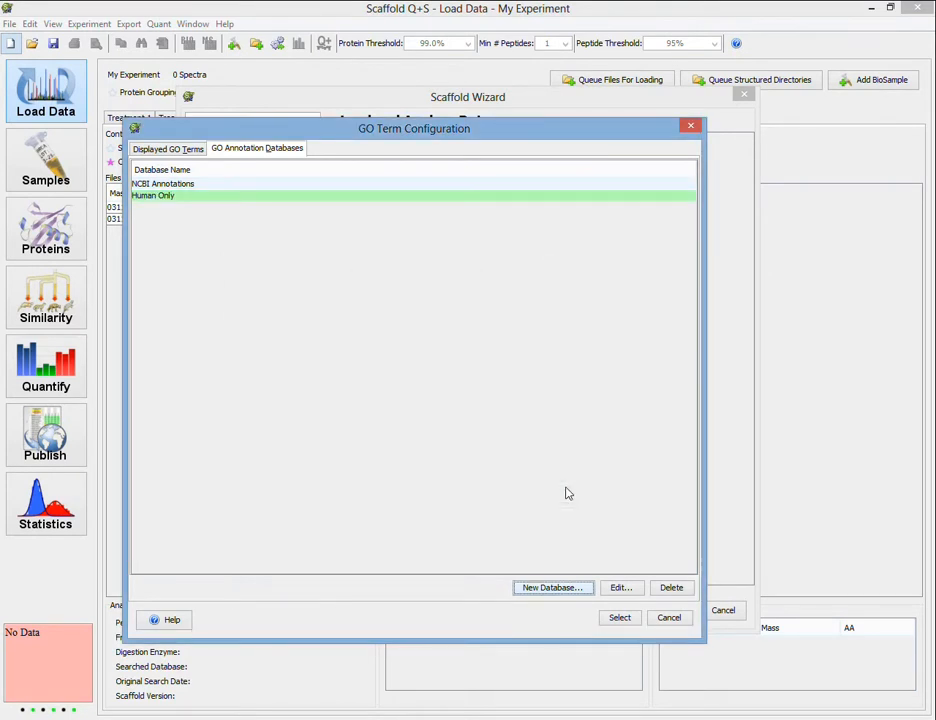
pyautogui.moveTo(324, 300)
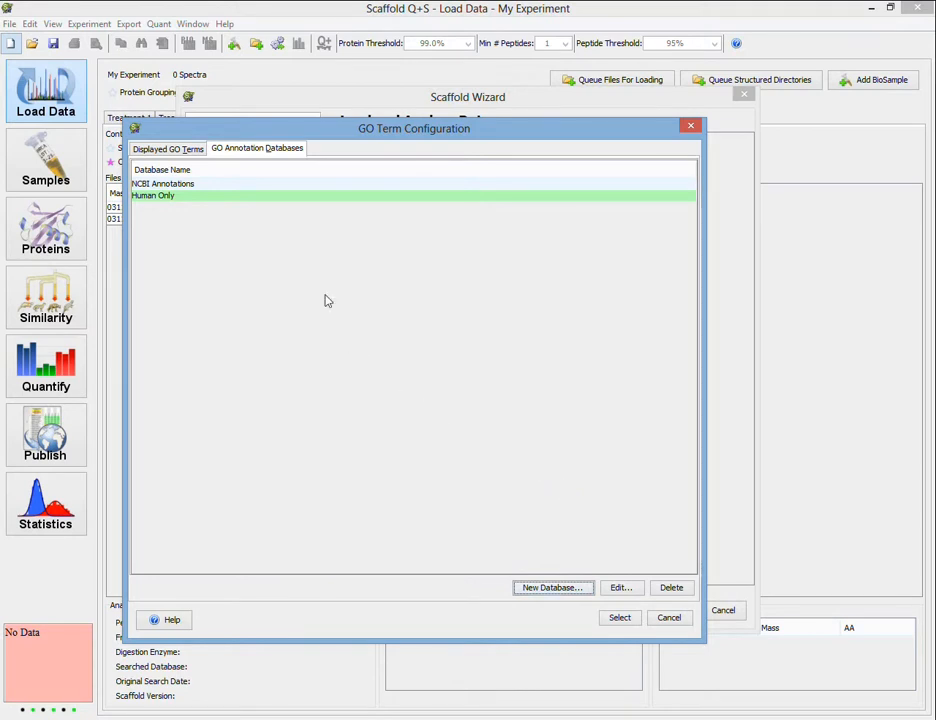
pyautogui.moveTo(220, 168)
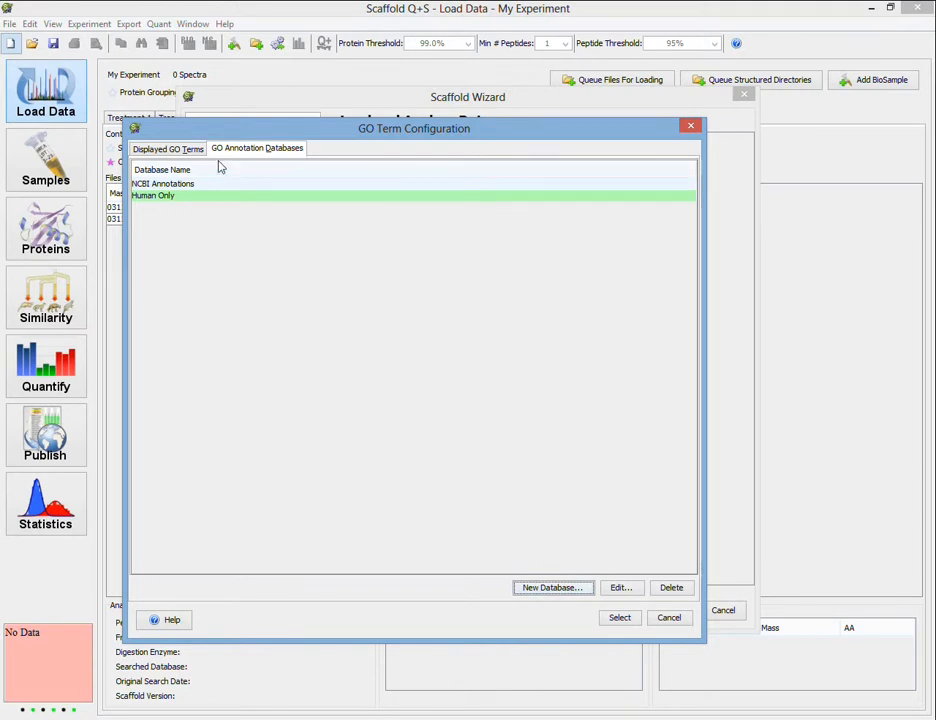
pyautogui.click(168, 148)
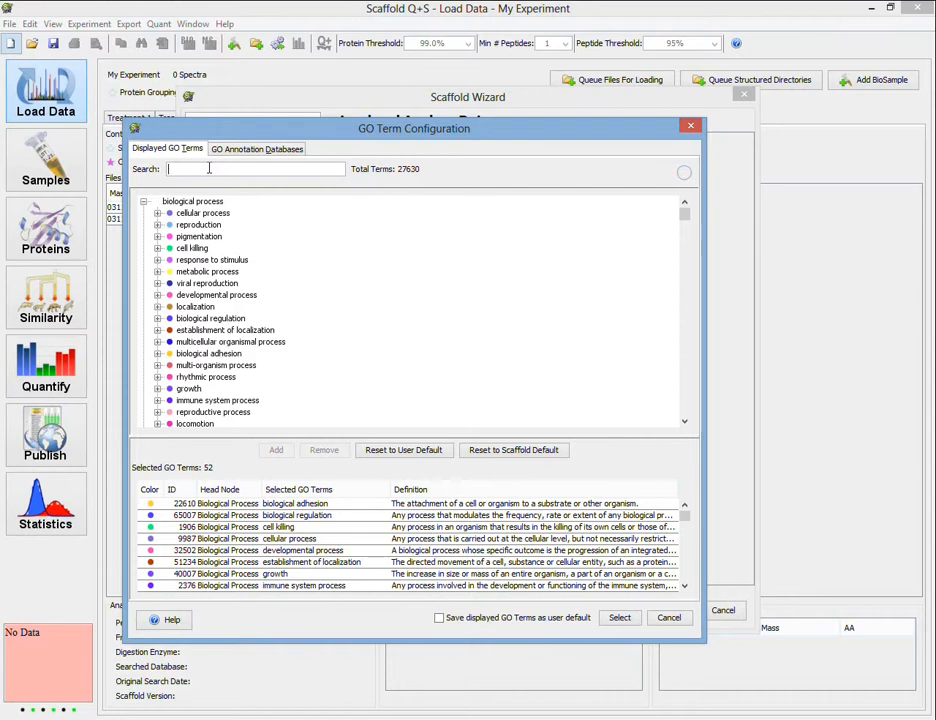
# - Search the selected GO terms for 'stimulus', review the defaults and accept the configuration with Select
pyautogui.write('stimulus')
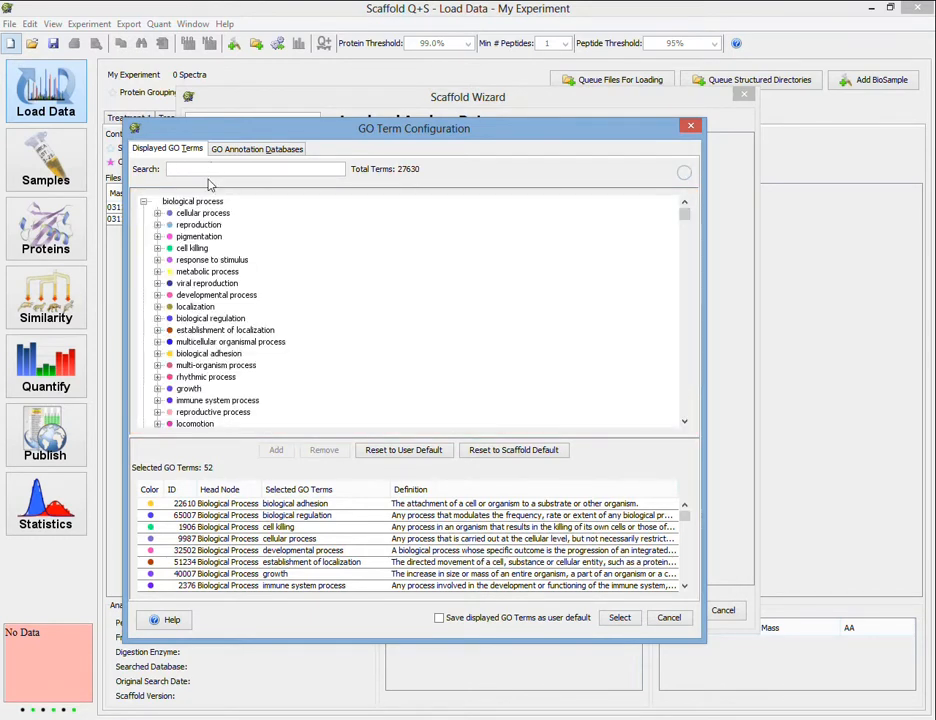
pyautogui.moveTo(344, 444)
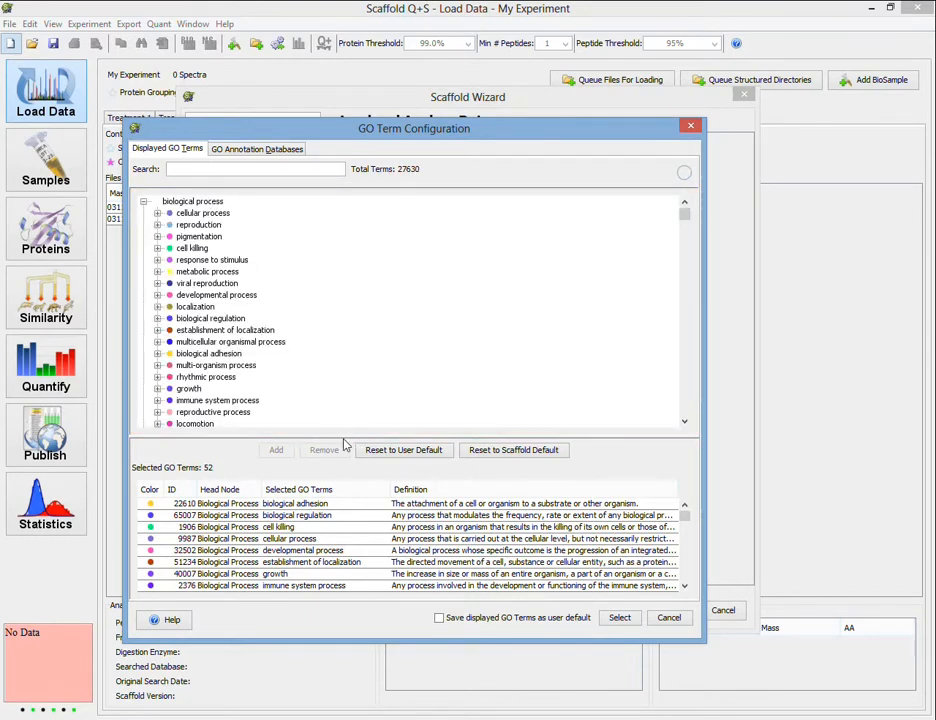
pyautogui.moveTo(340, 516)
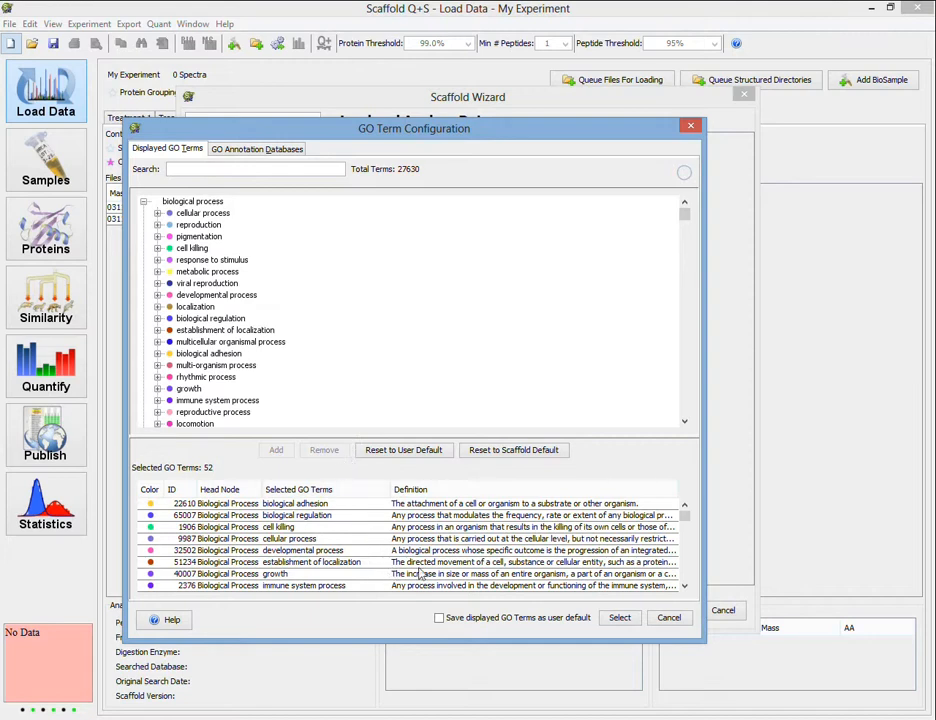
pyautogui.click(310, 528)
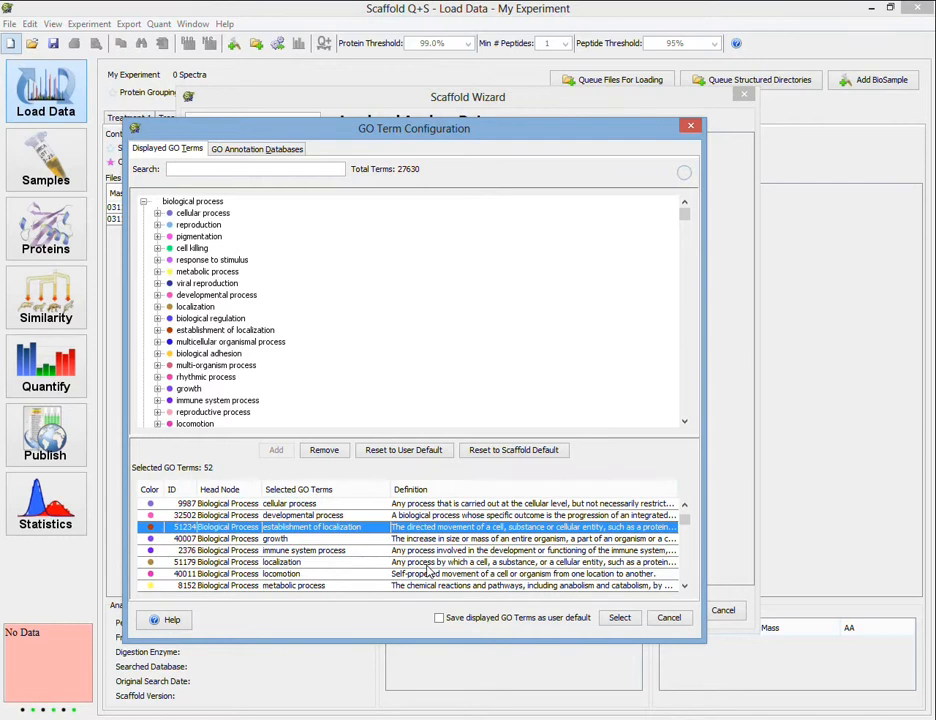
pyautogui.scroll(-3)
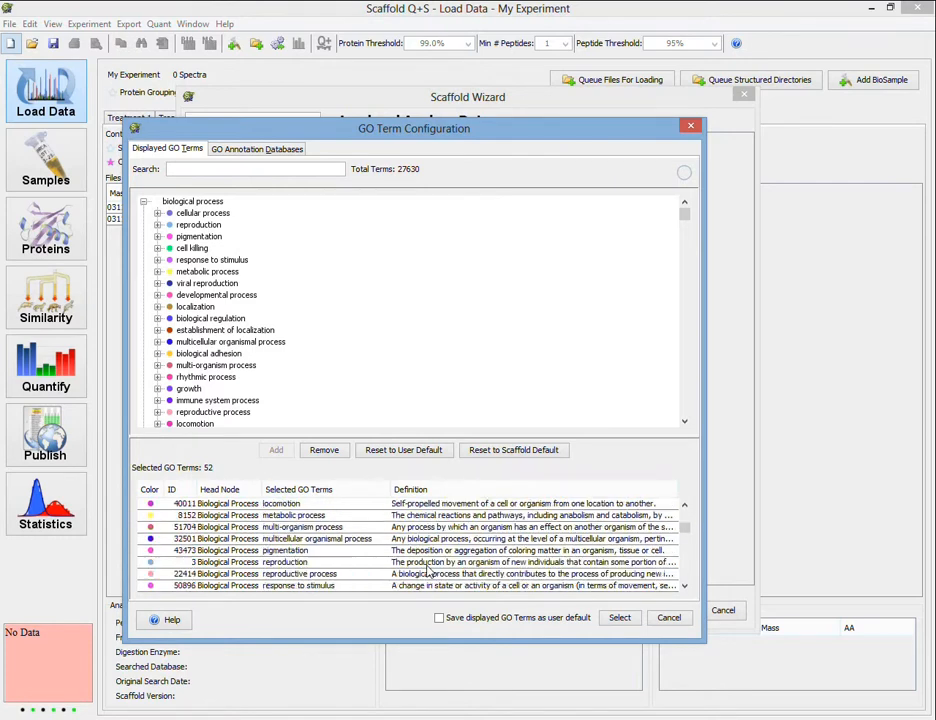
pyautogui.scroll(-3)
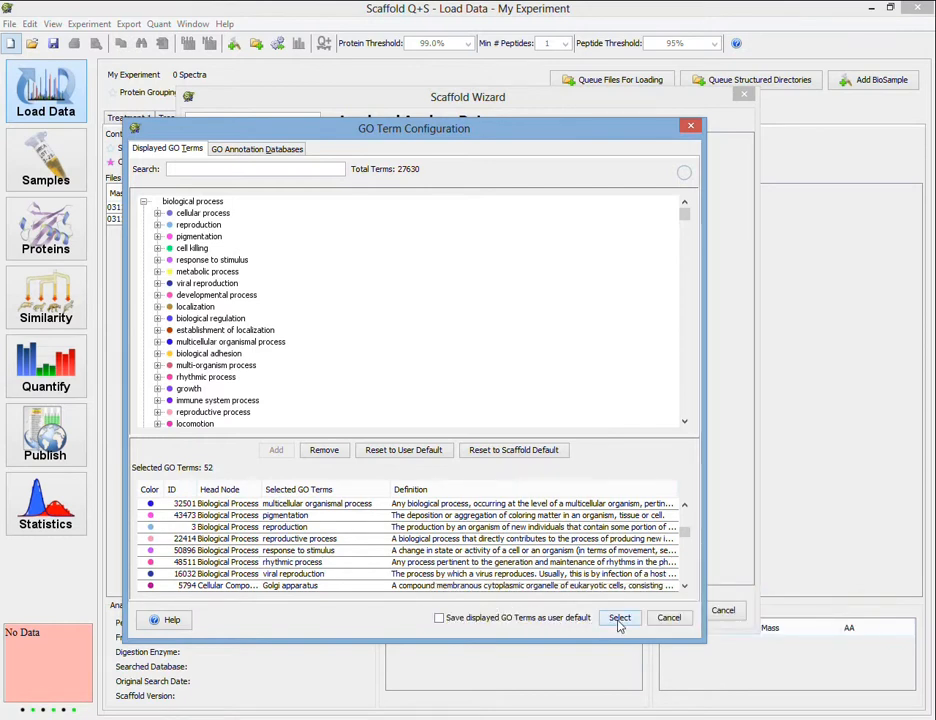
pyautogui.click(620, 616)
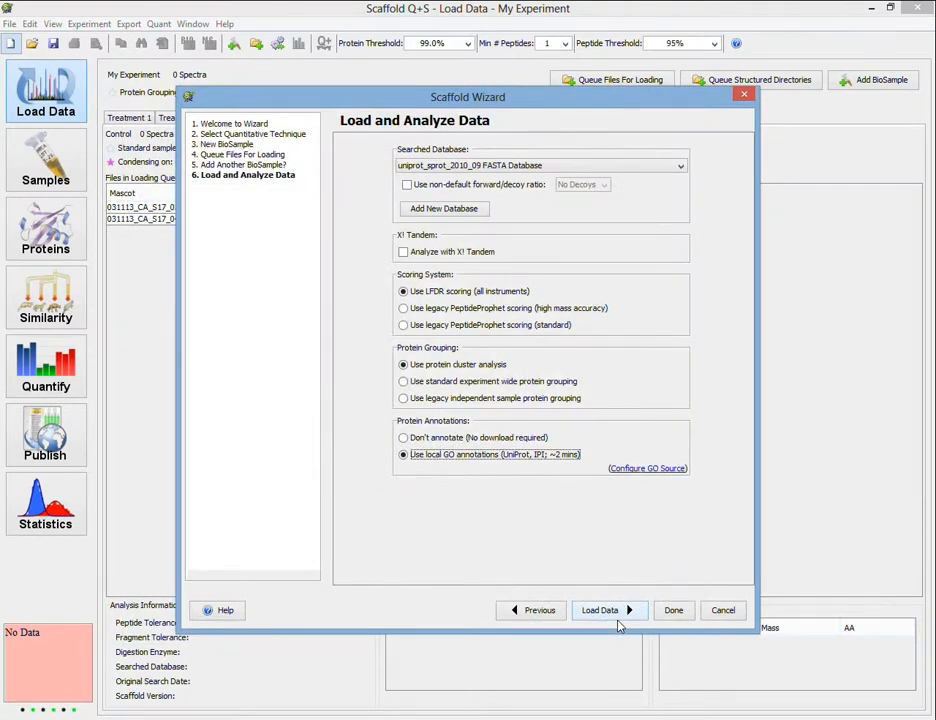